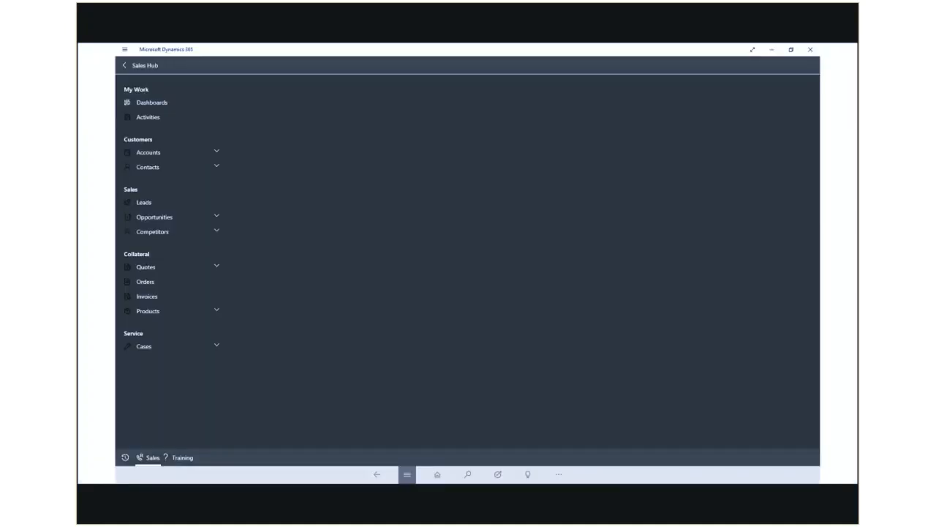
# Step: Open the Activities Dashboard from Dashboards under My Work in the site map
pyautogui.click(148, 117)
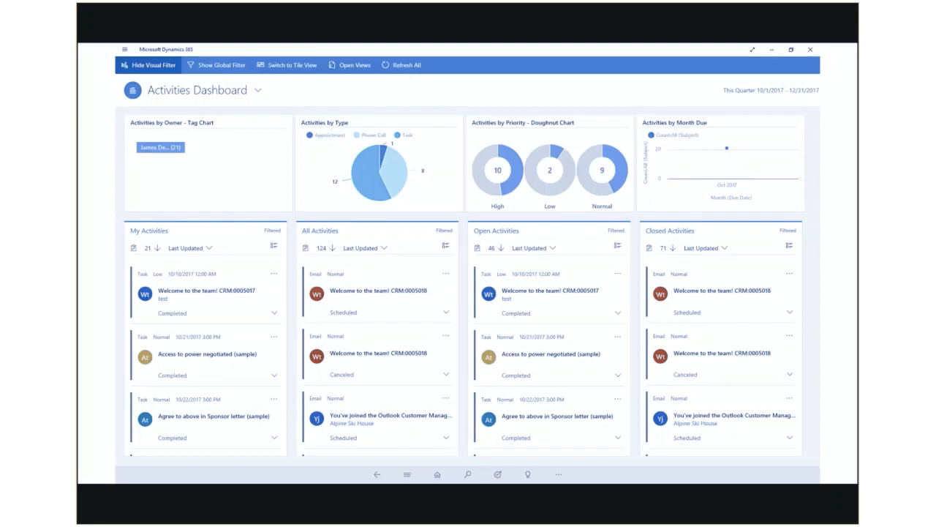
pyautogui.click(288, 65)
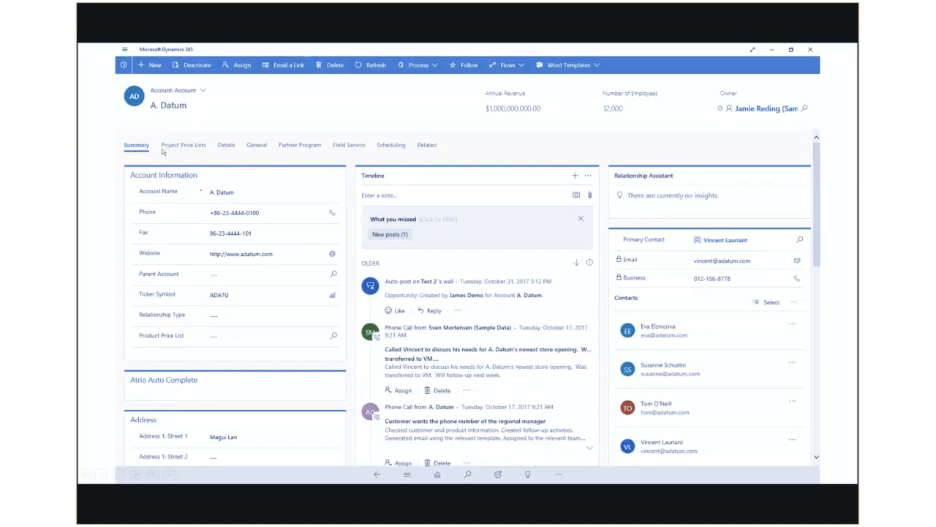
pyautogui.moveTo(298, 154)
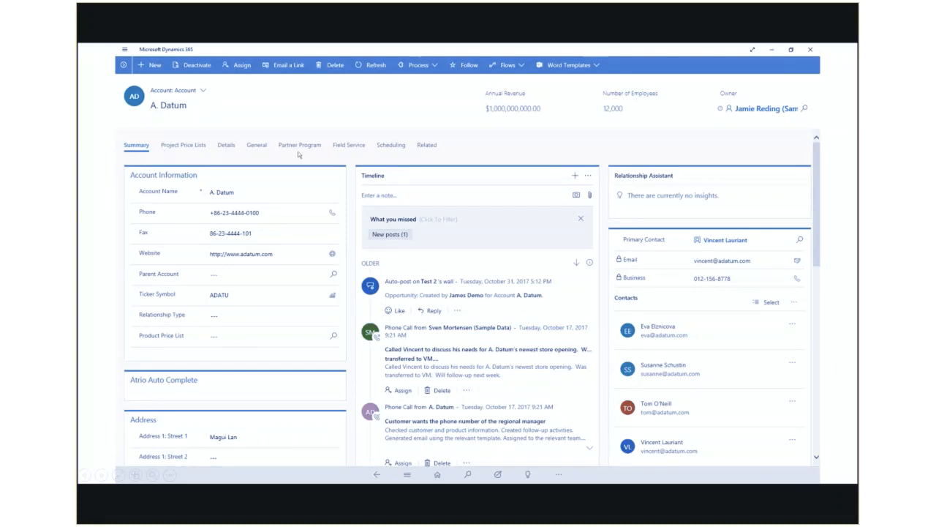
pyautogui.moveTo(406, 163)
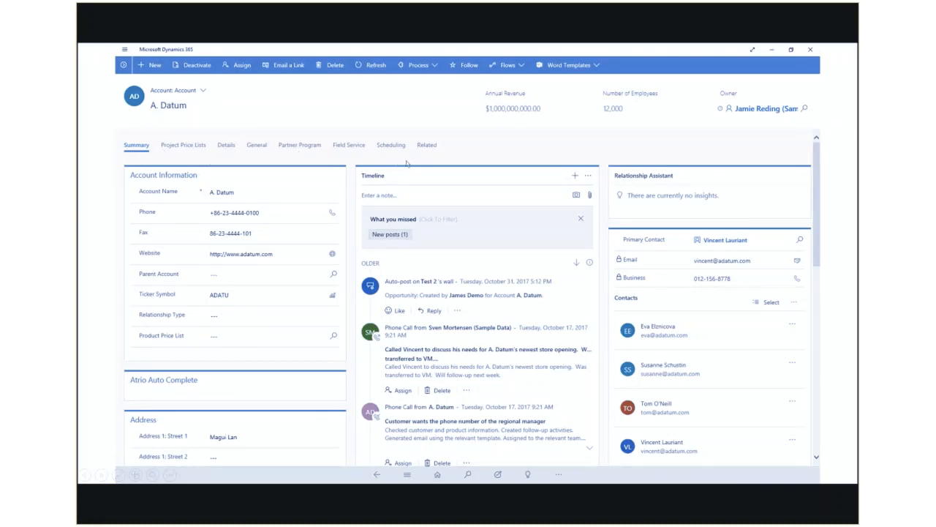
pyautogui.moveTo(437, 154)
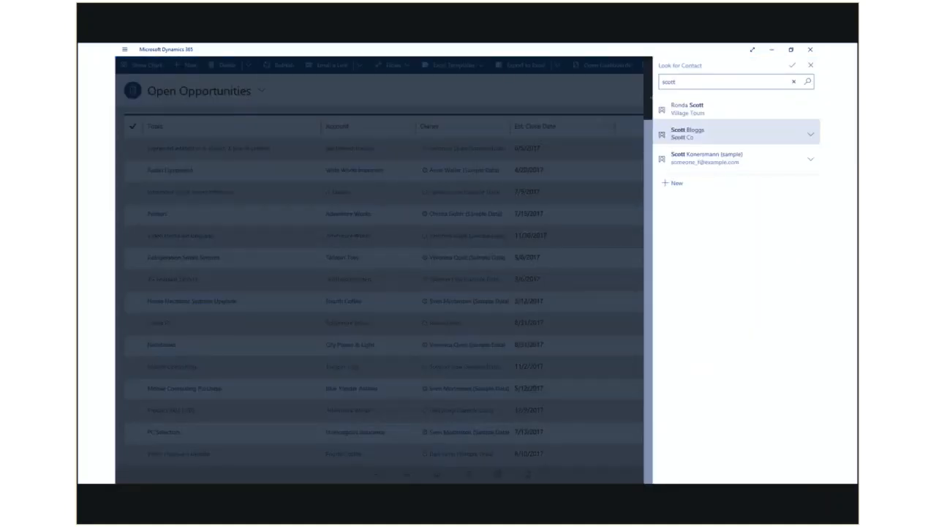
# Step: Select contact Scott Bloggs and advance to the Scott Co company details step
pyautogui.click(688, 134)
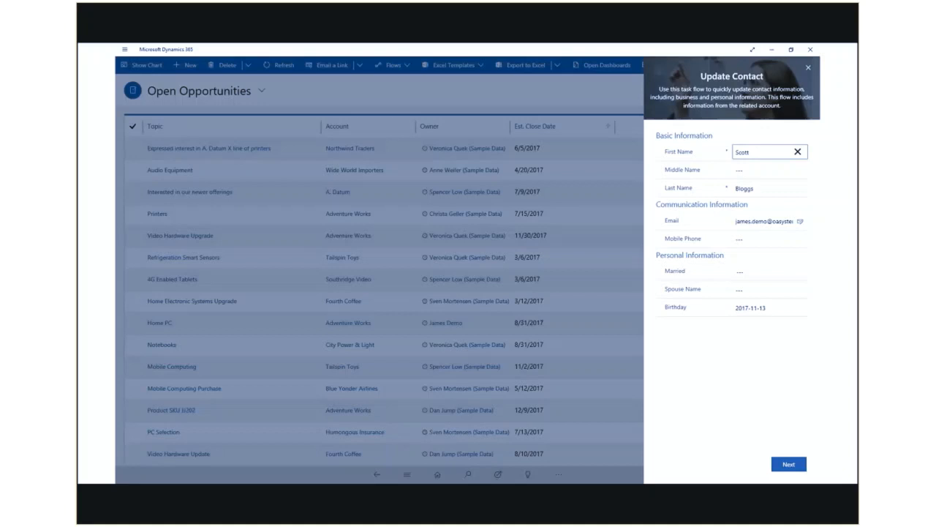
pyautogui.click(788, 464)
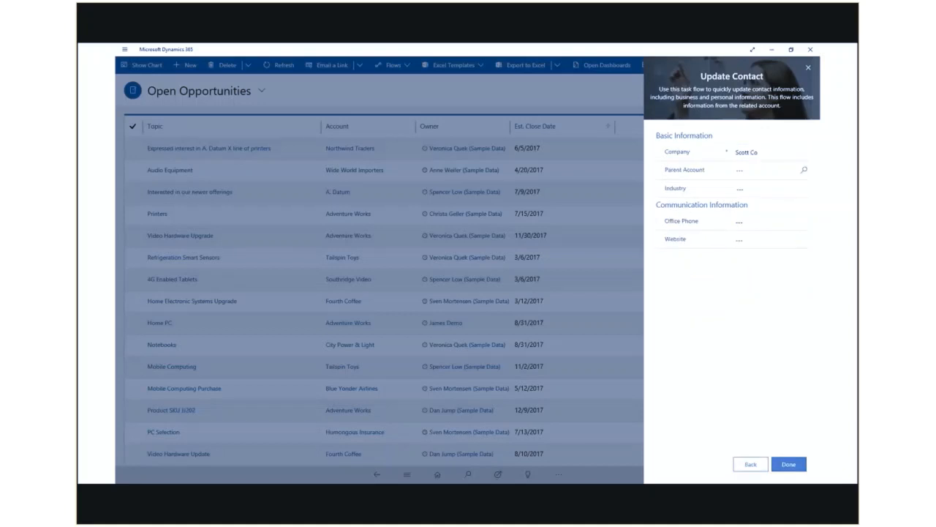